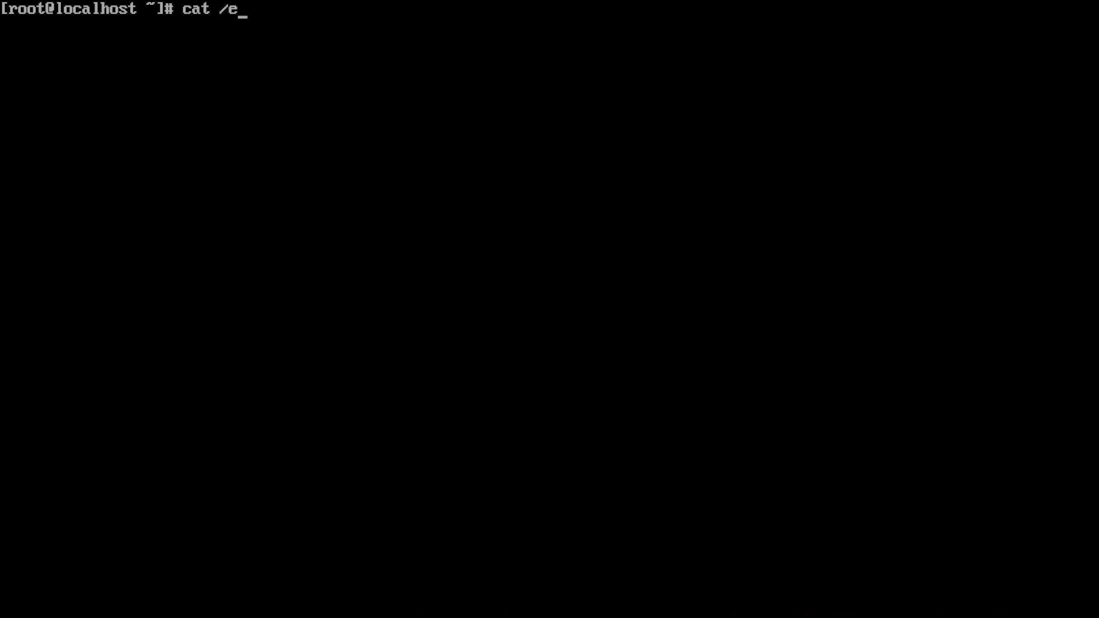
type("tc/passwd")
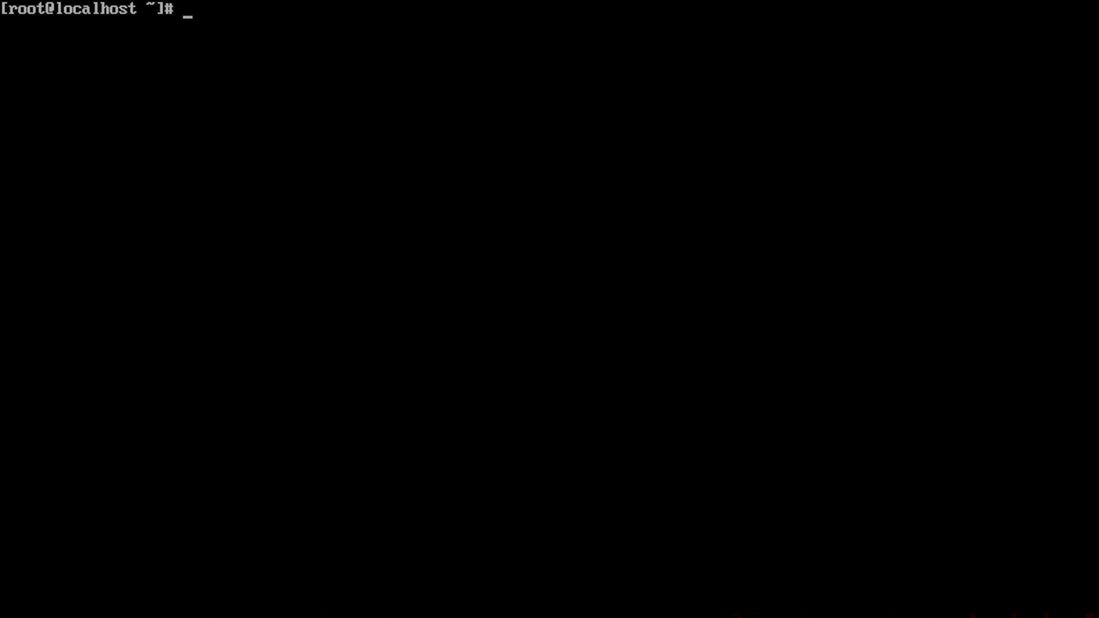
type("cat /")
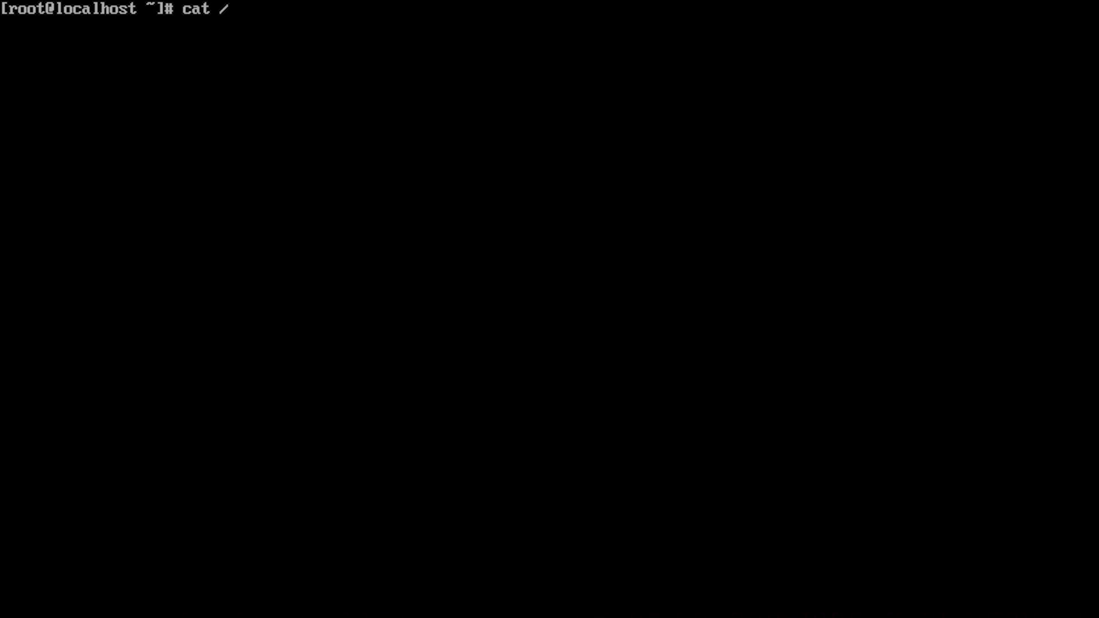
type("var/lib")
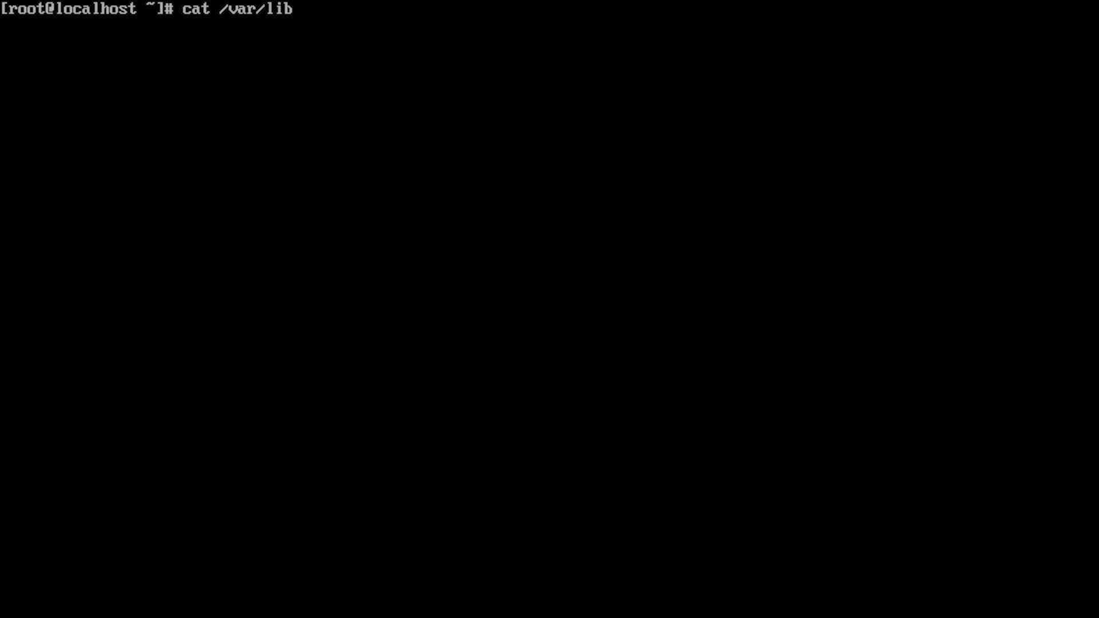
type("/pgsql/")
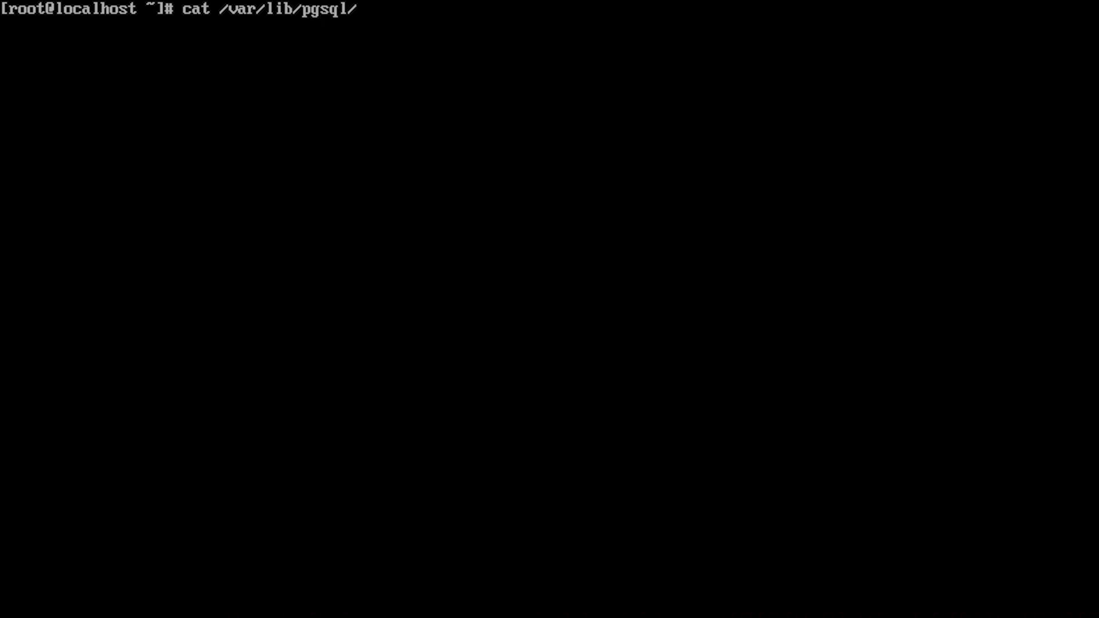
type("data/pg")
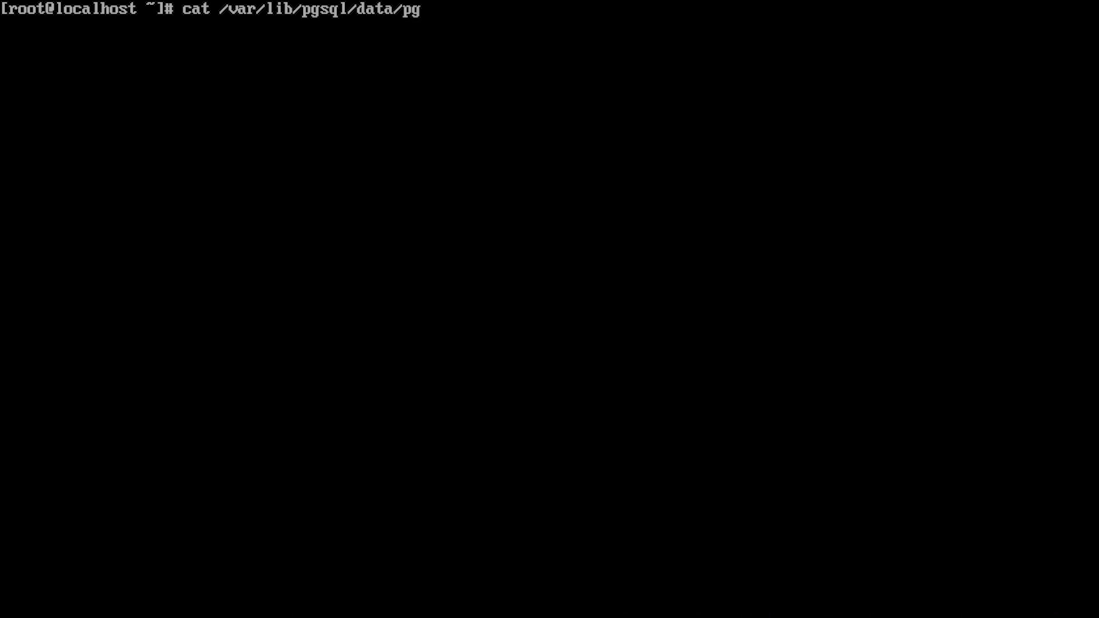
type("_hba")
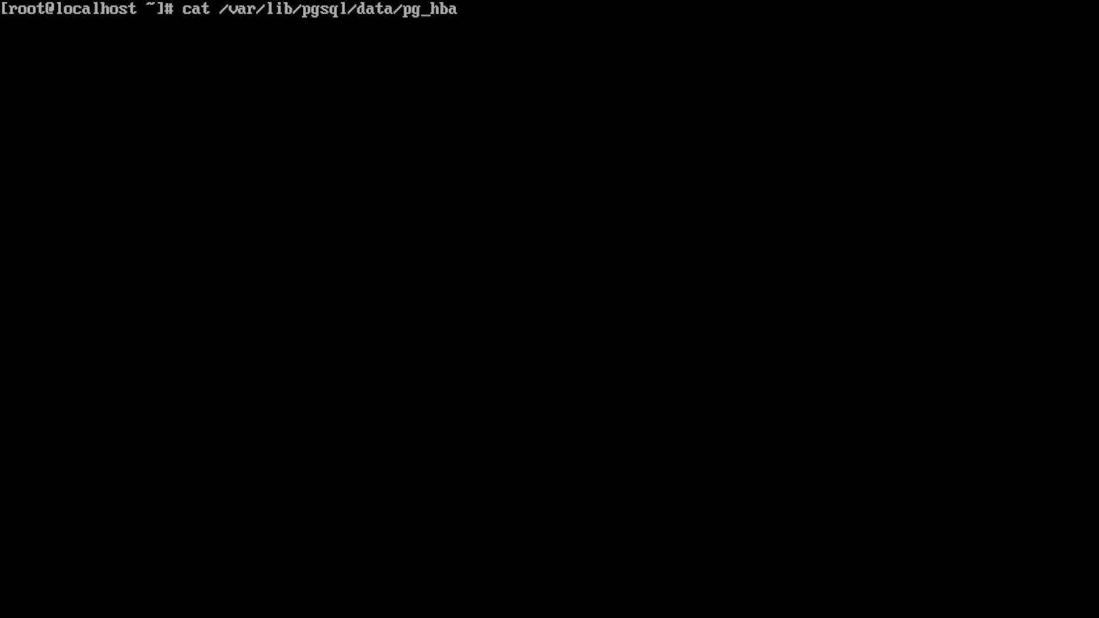
type(".conf")
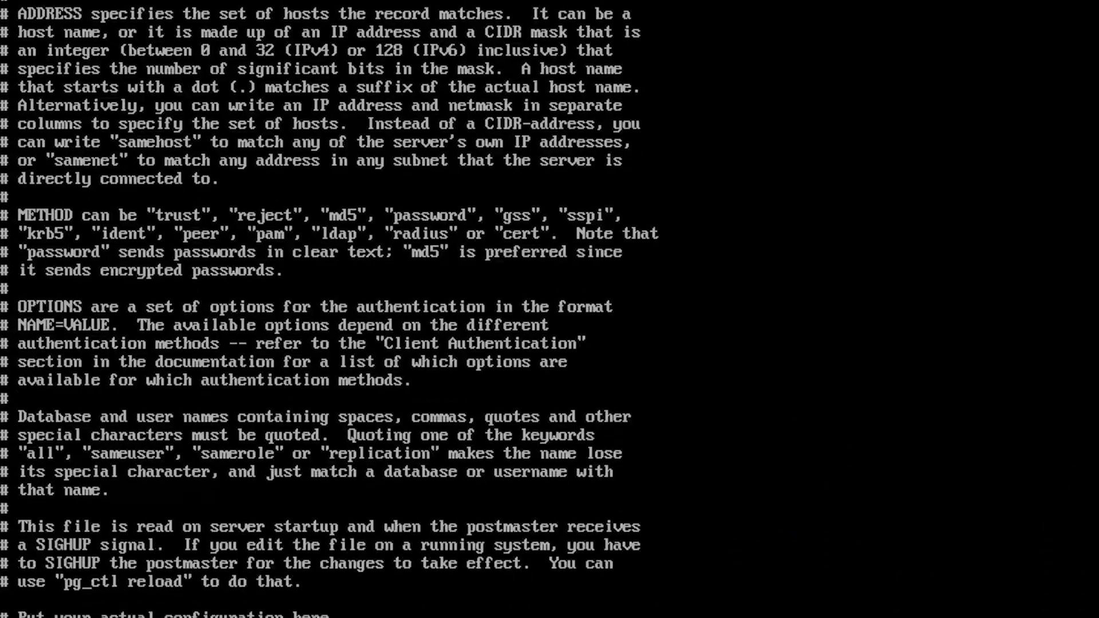
scroll("down", 3)
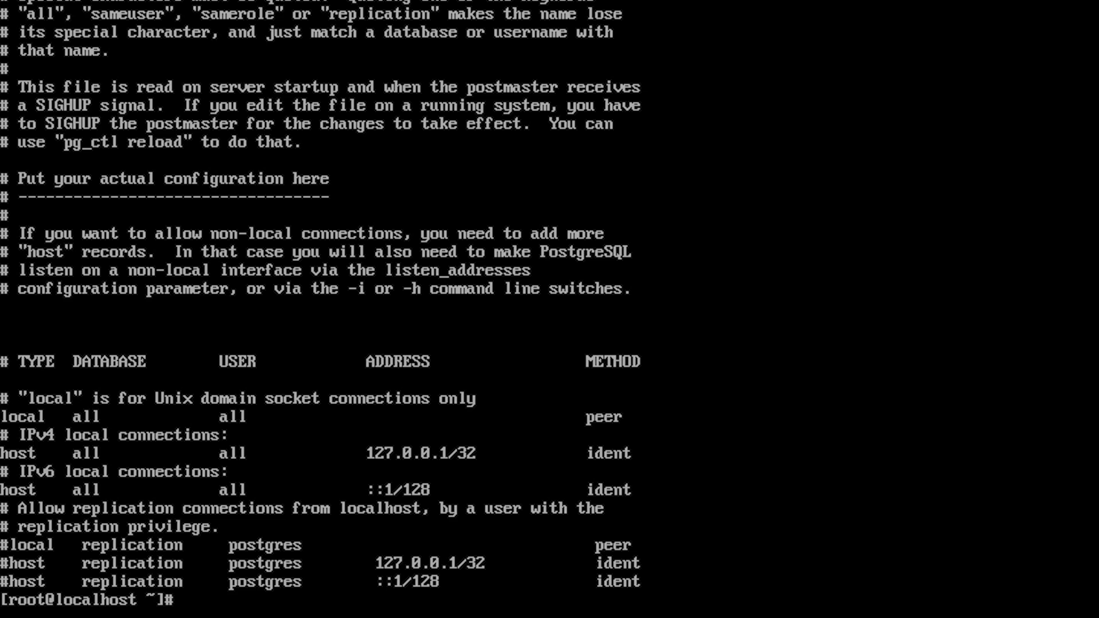
type("clear")
type("ls /va")
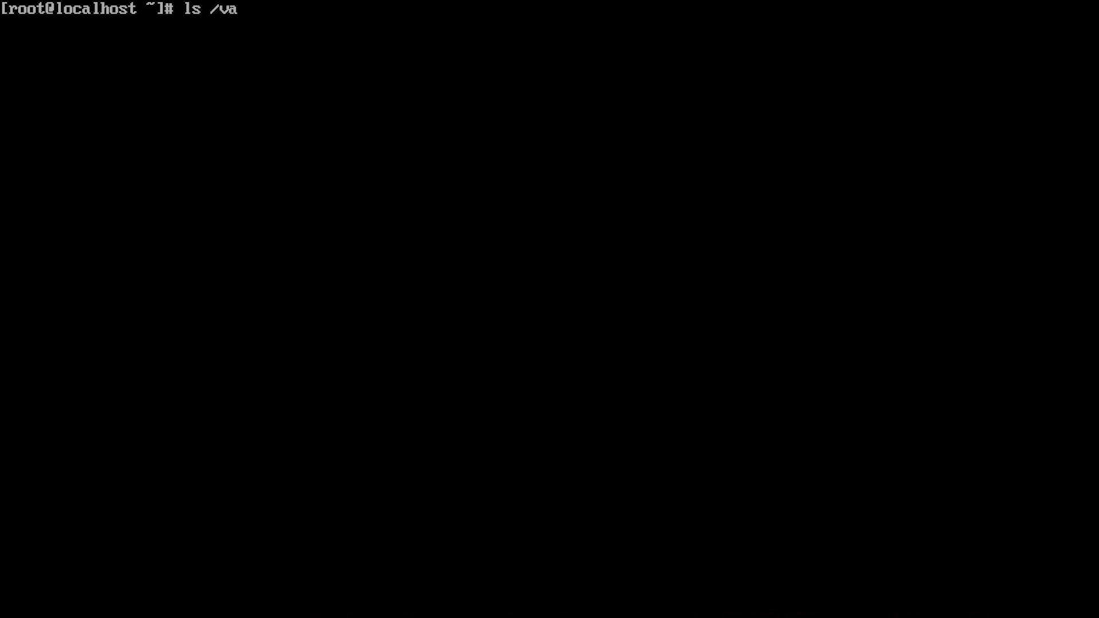
type("r/lib/")
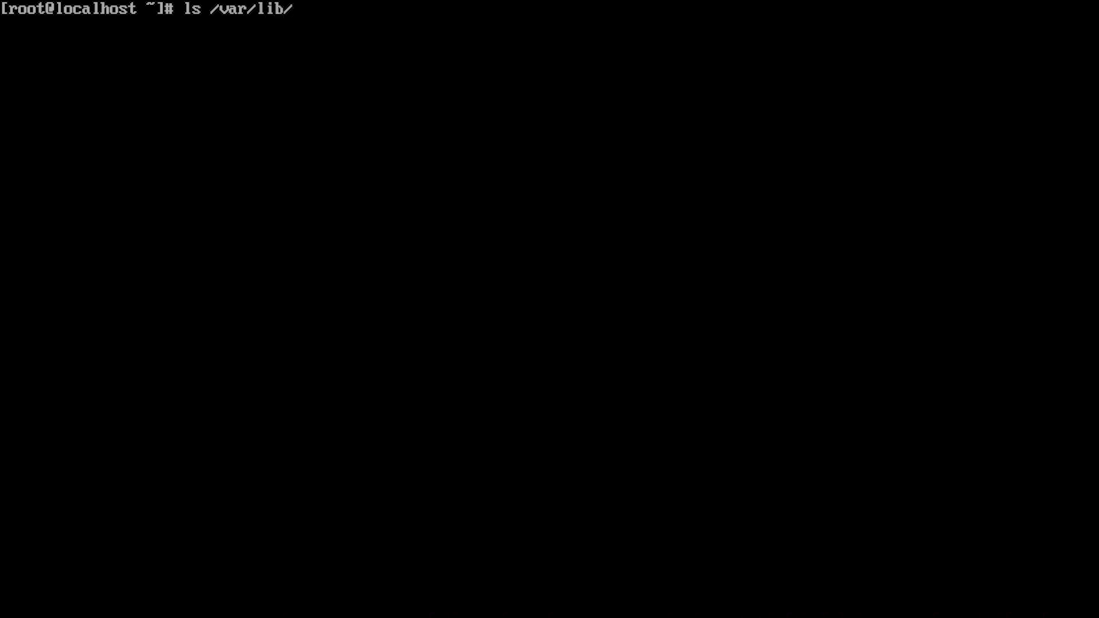
type("pgsql")
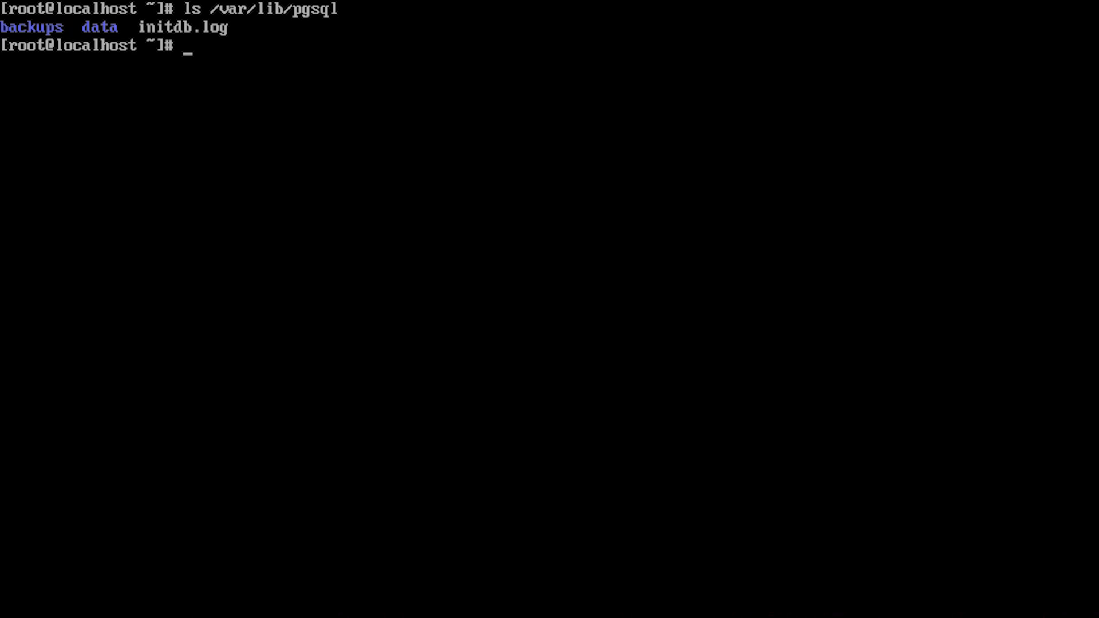
type("f")
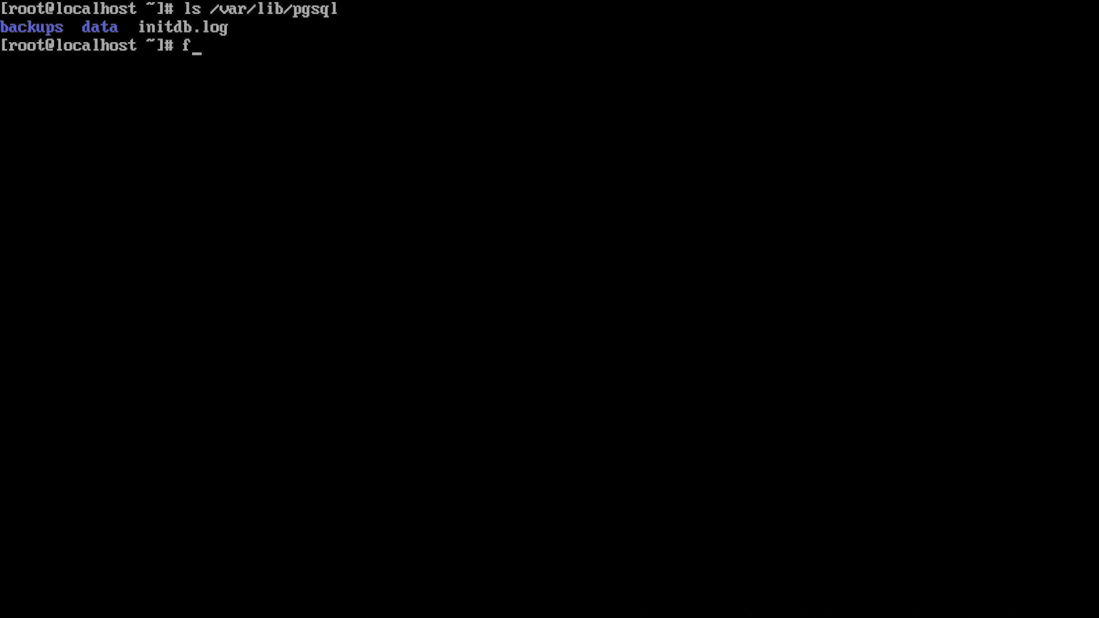
type("ind /var")
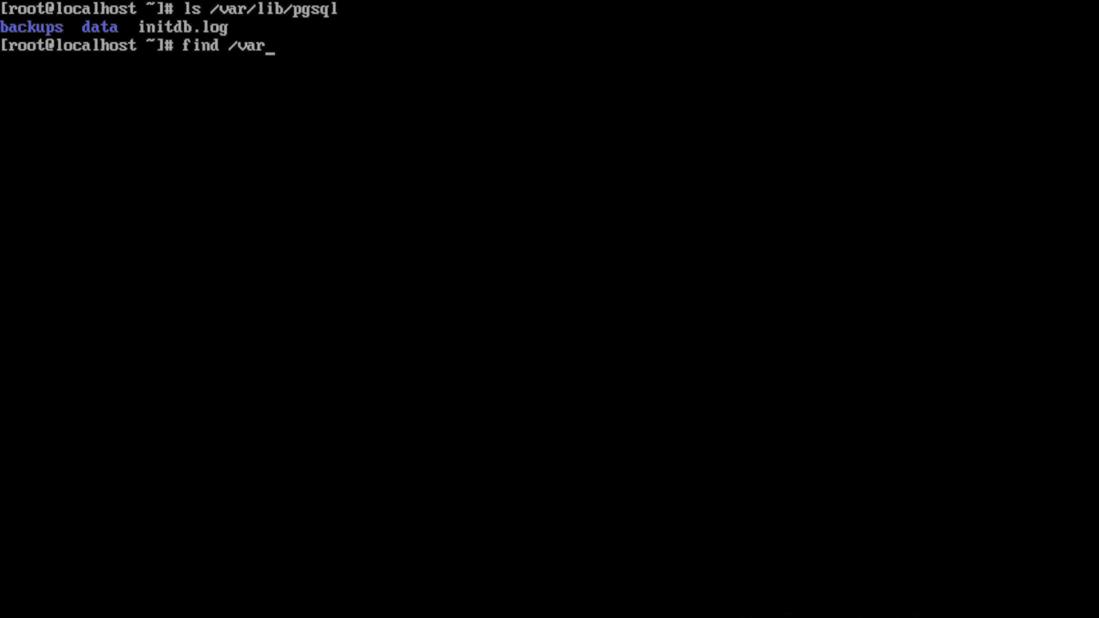
type("/lib/")
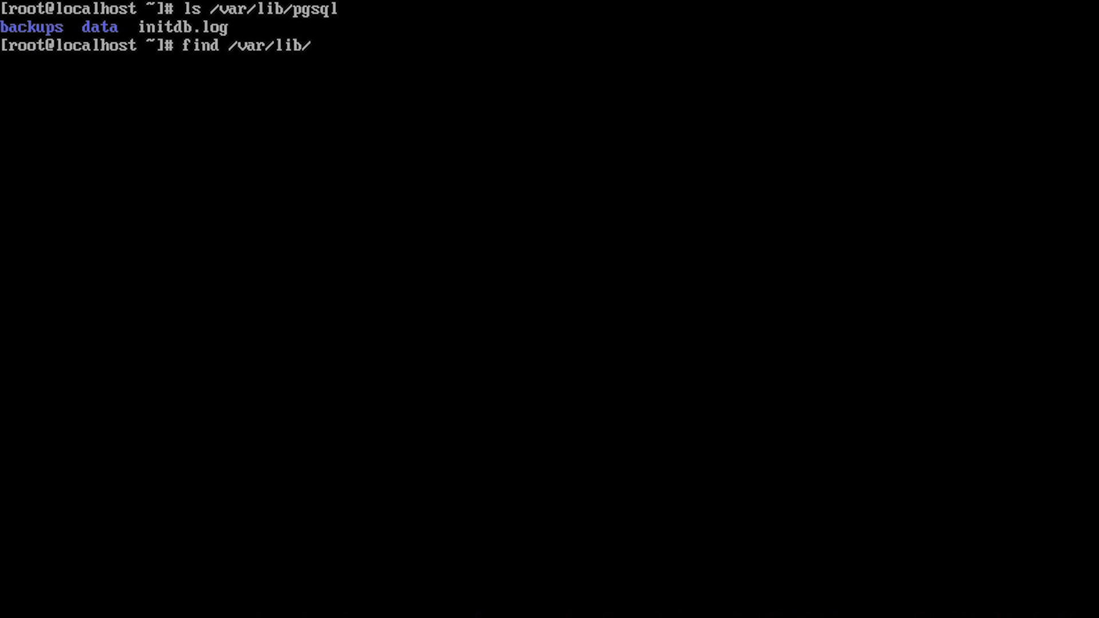
type("pgsql")
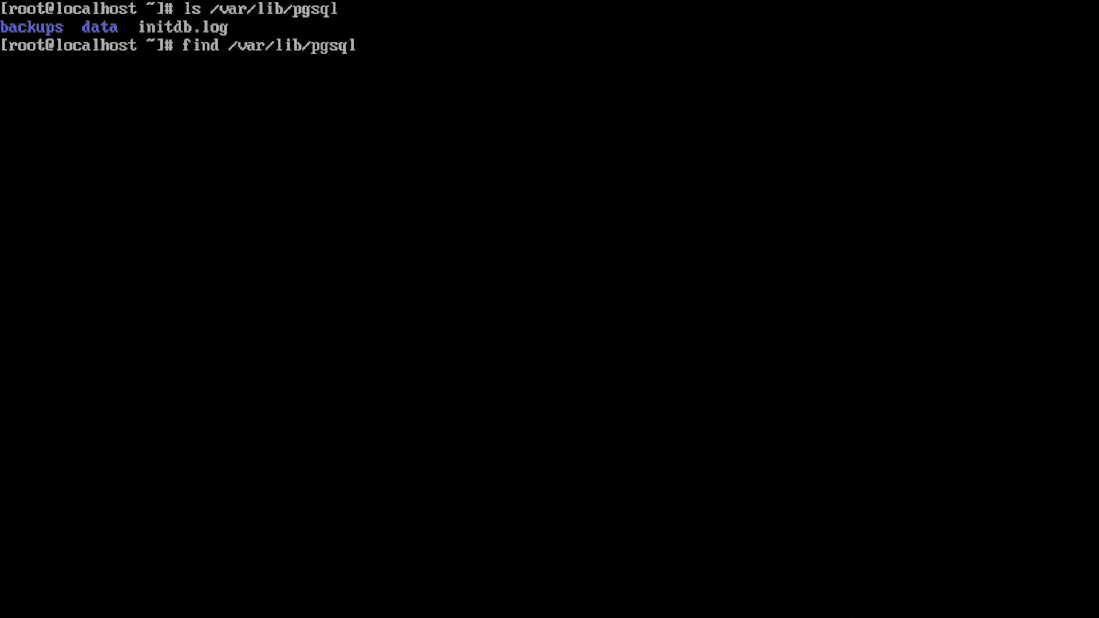
type("-type")
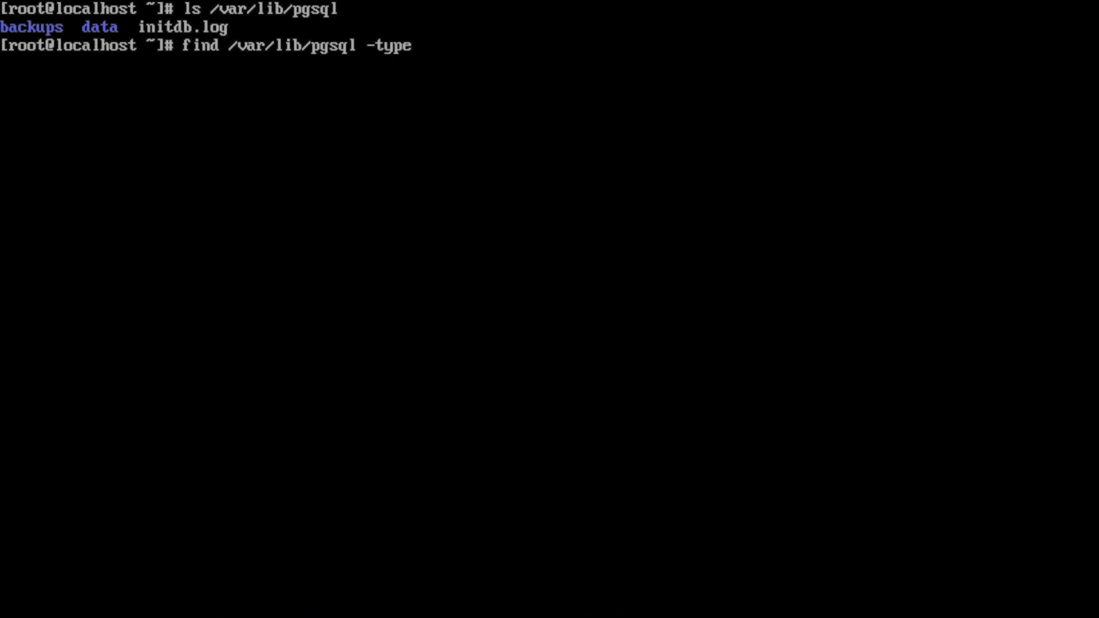
type("f -iname pg_")
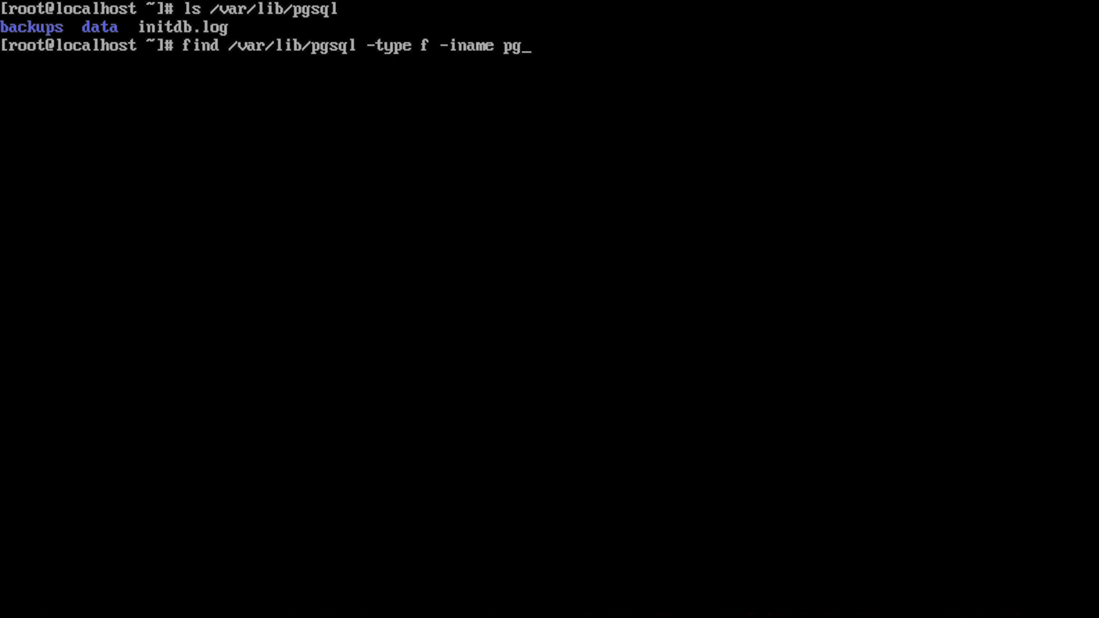
type("hba.c")
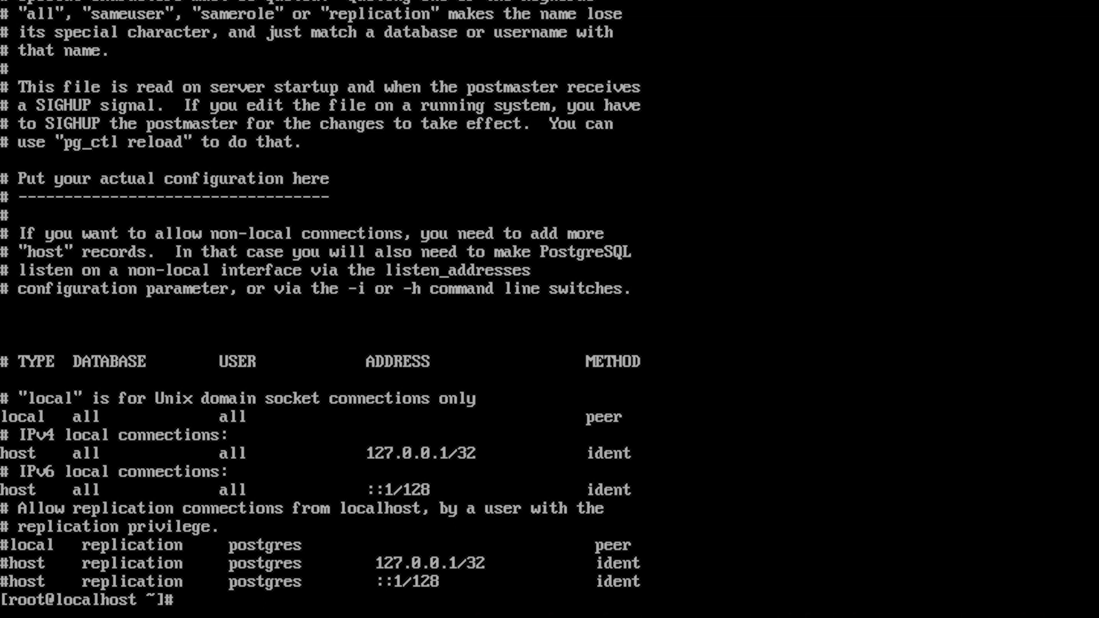
type("w")
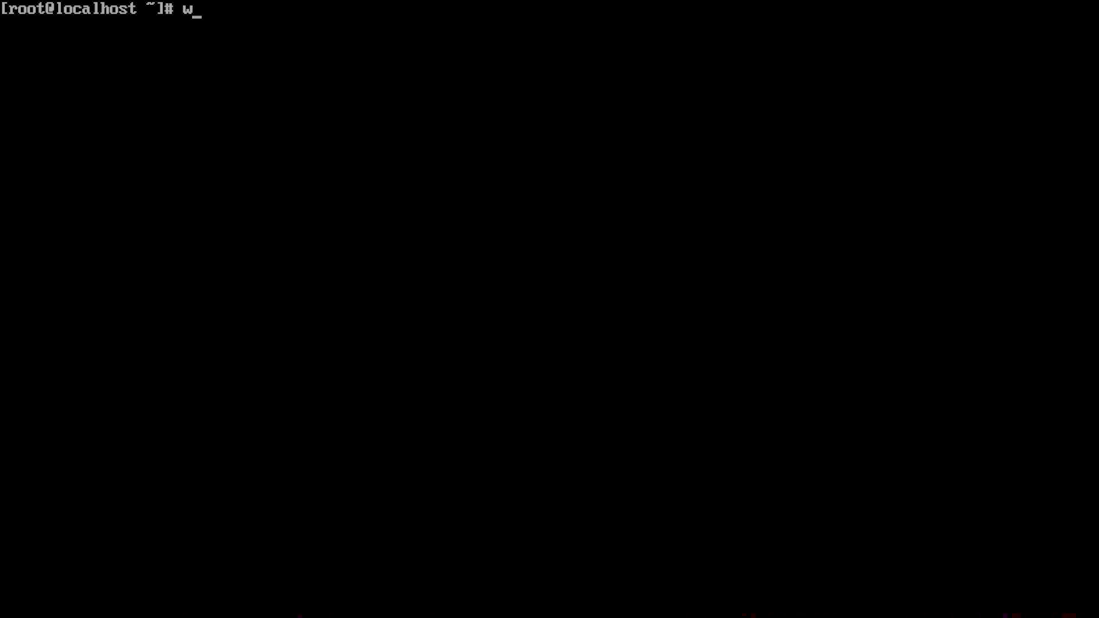
type("hoami")
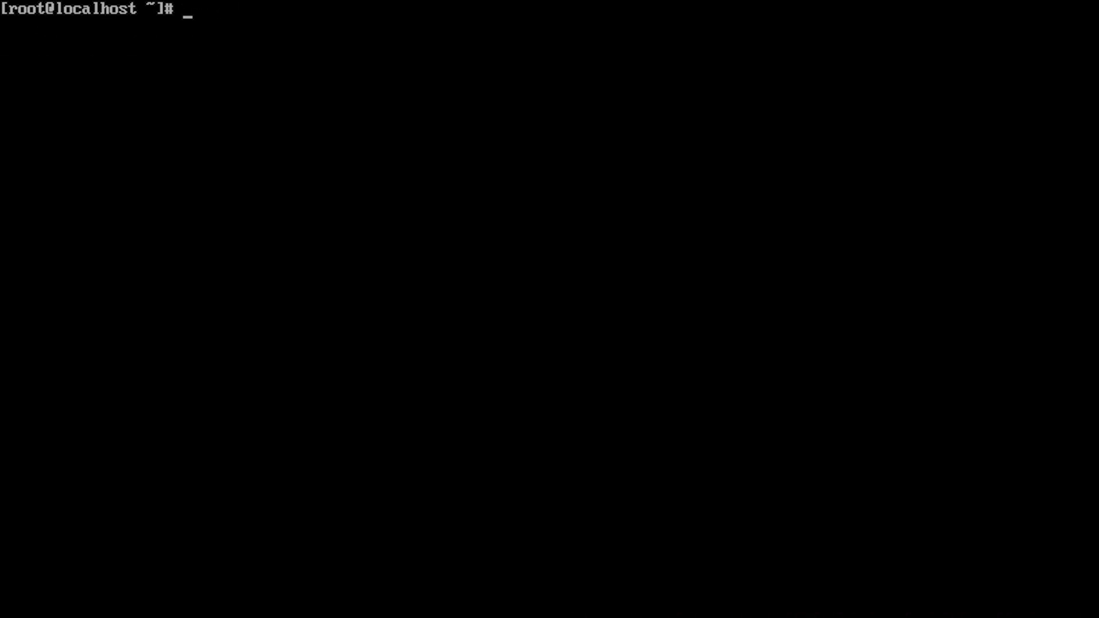
type("psql")
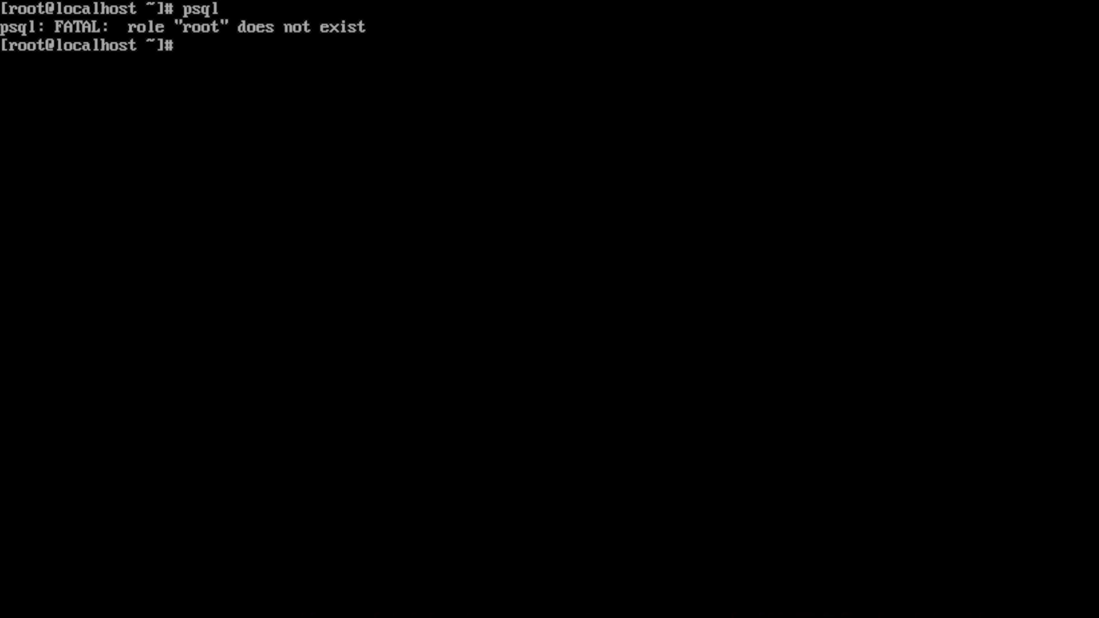
type("clear")
type("su - postgres")
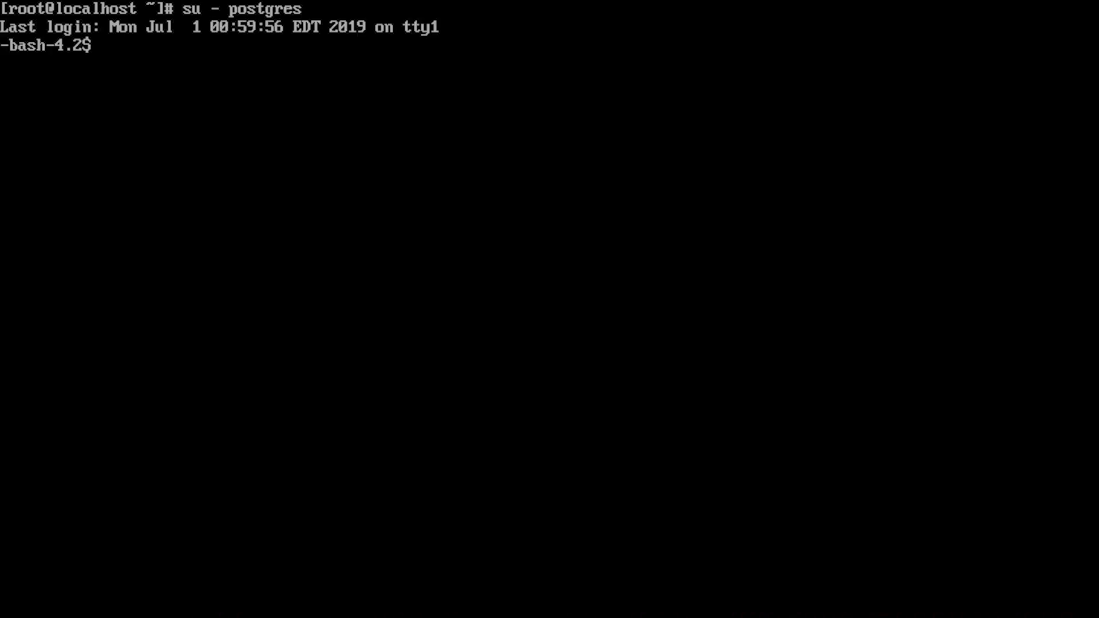
type("psql")
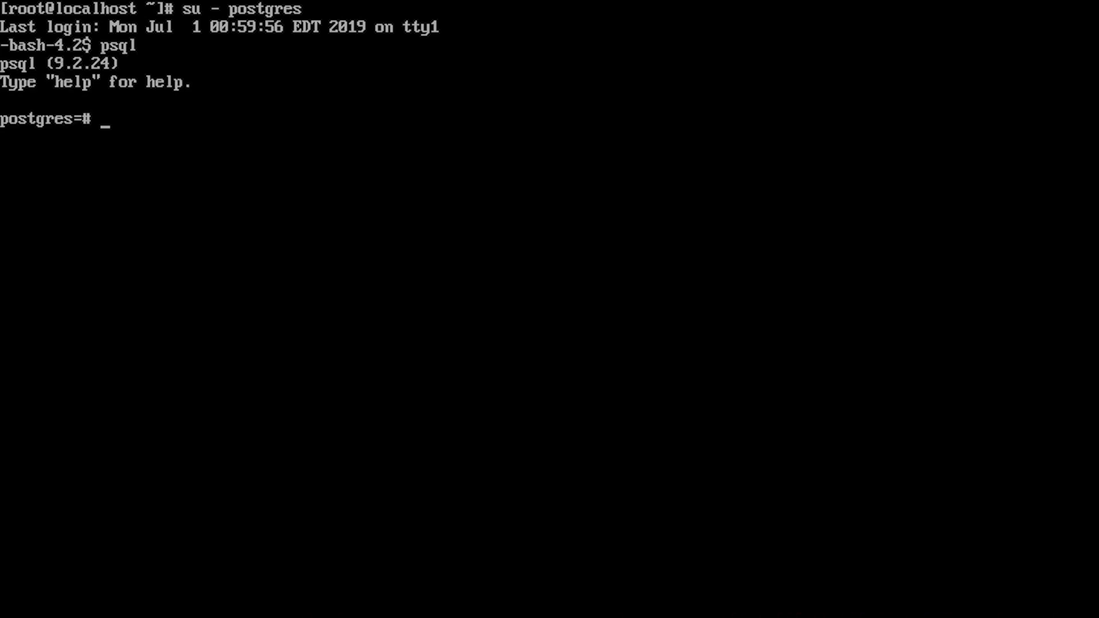
type("\\")
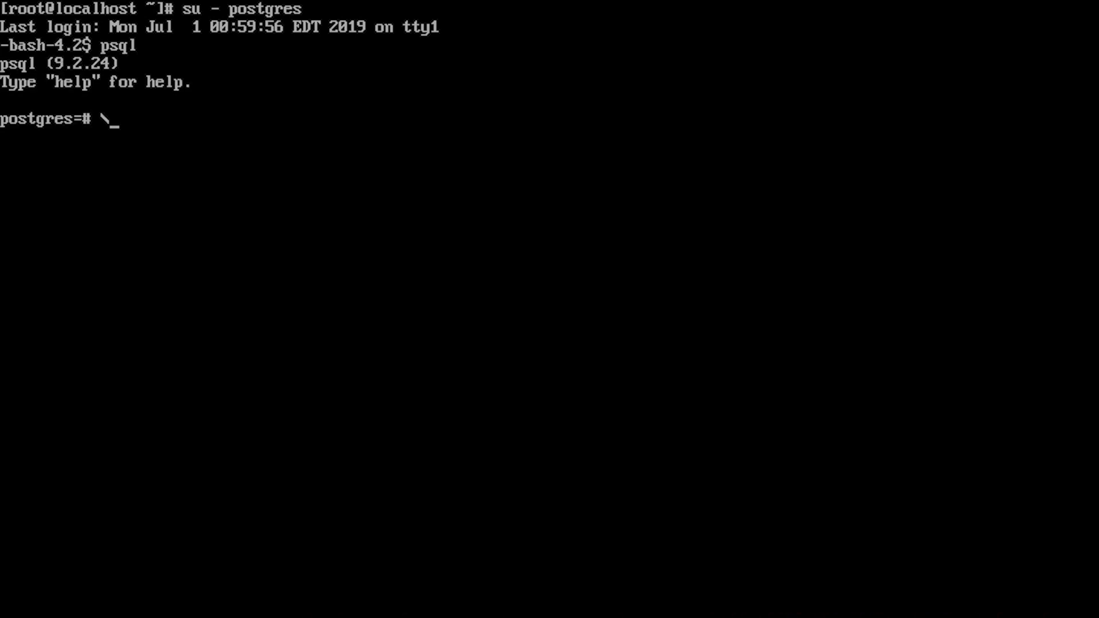
type("dt")
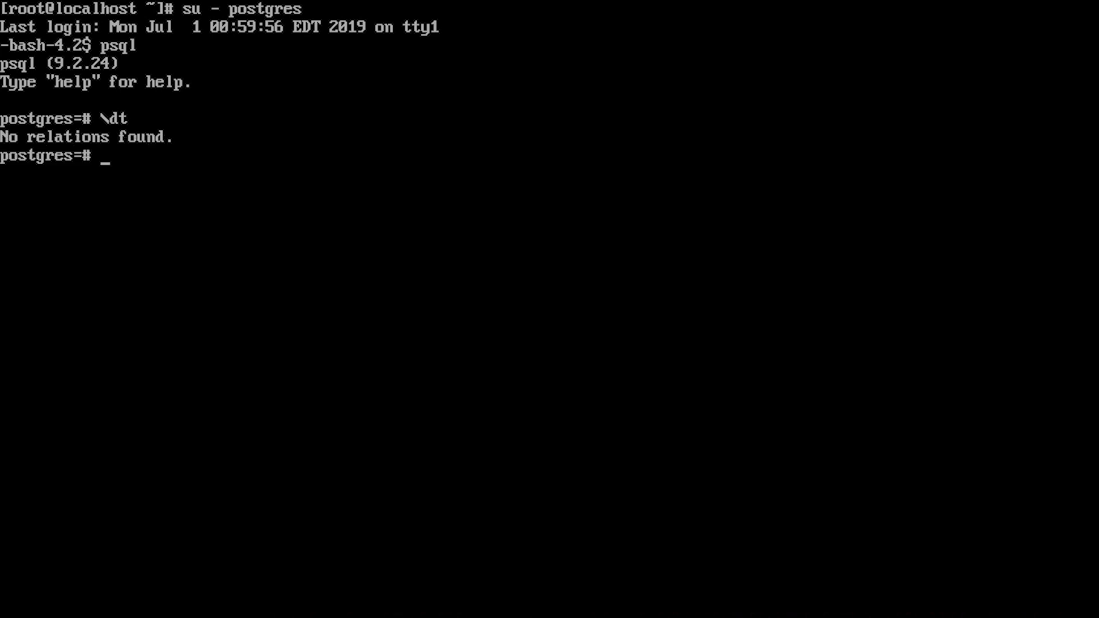
type("\\")
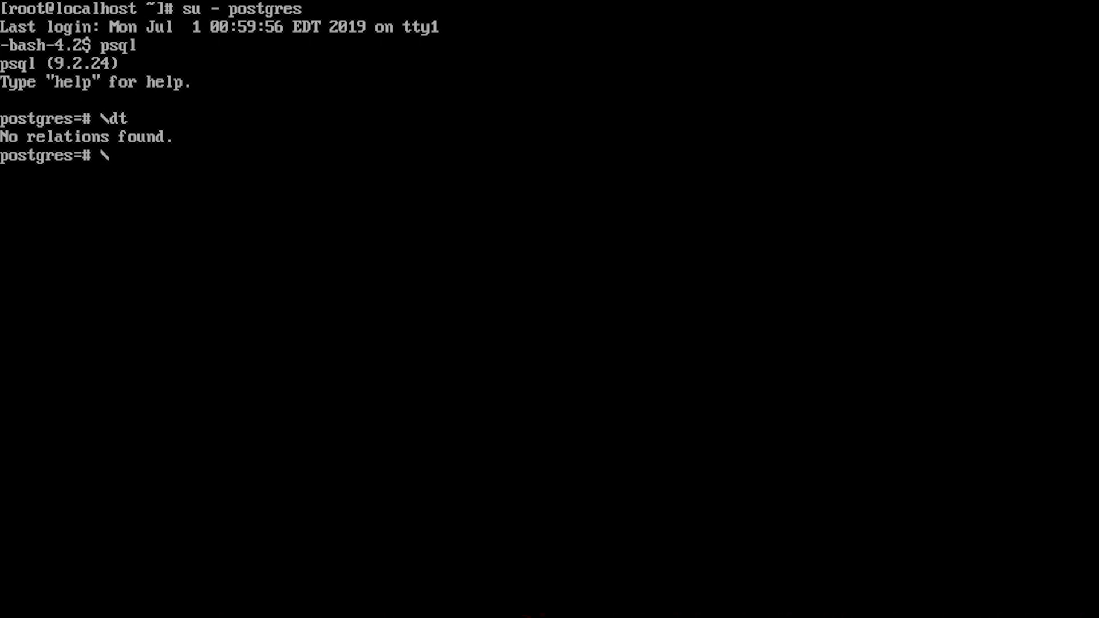